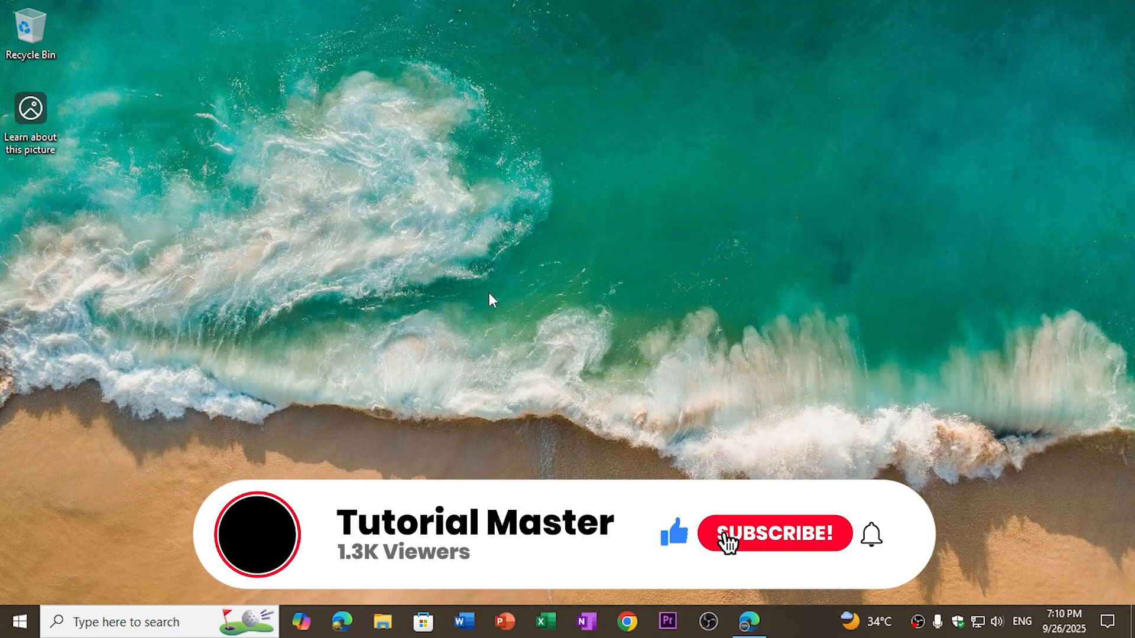
# Load office.com from the Edge address bar.
pyautogui.click(774, 534)
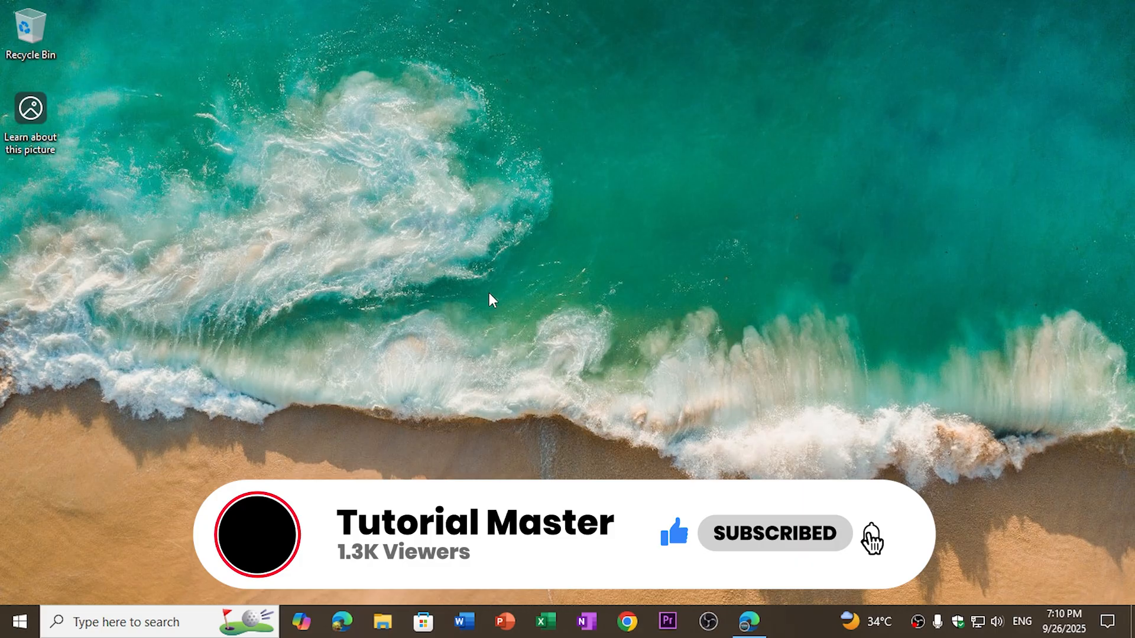
pyautogui.click(872, 536)
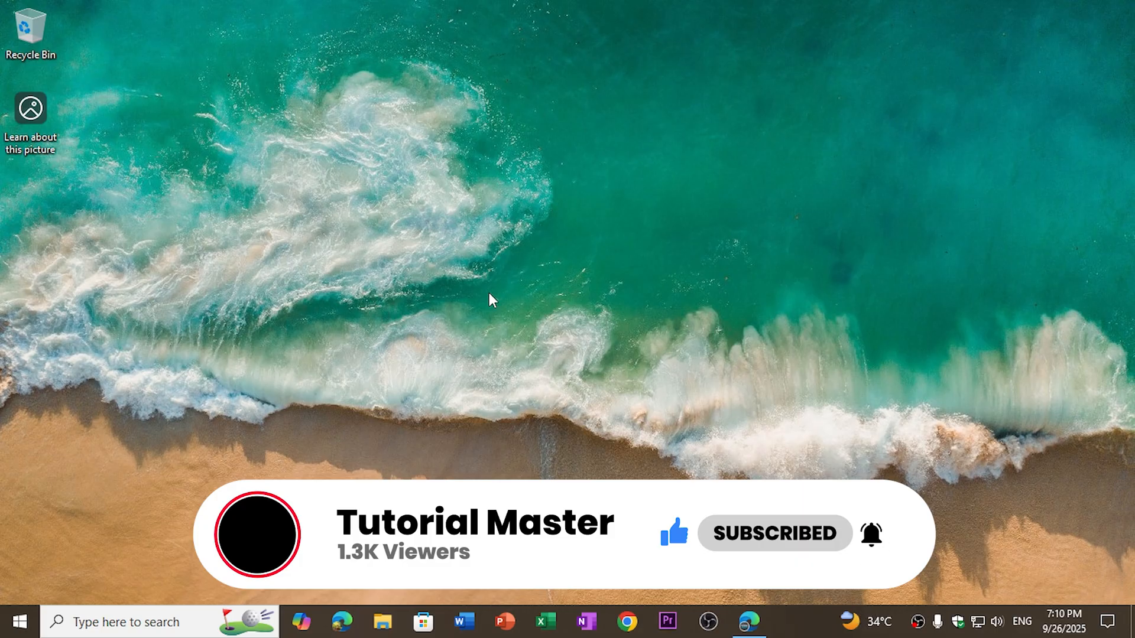
pyautogui.click(749, 622)
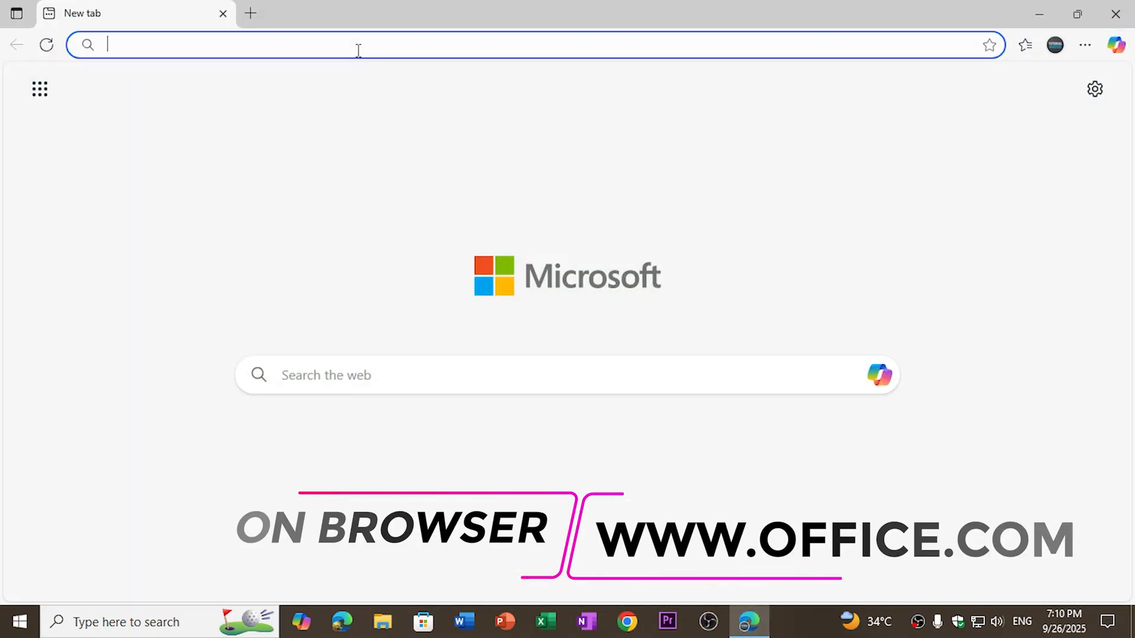
pyautogui.write('office.com')
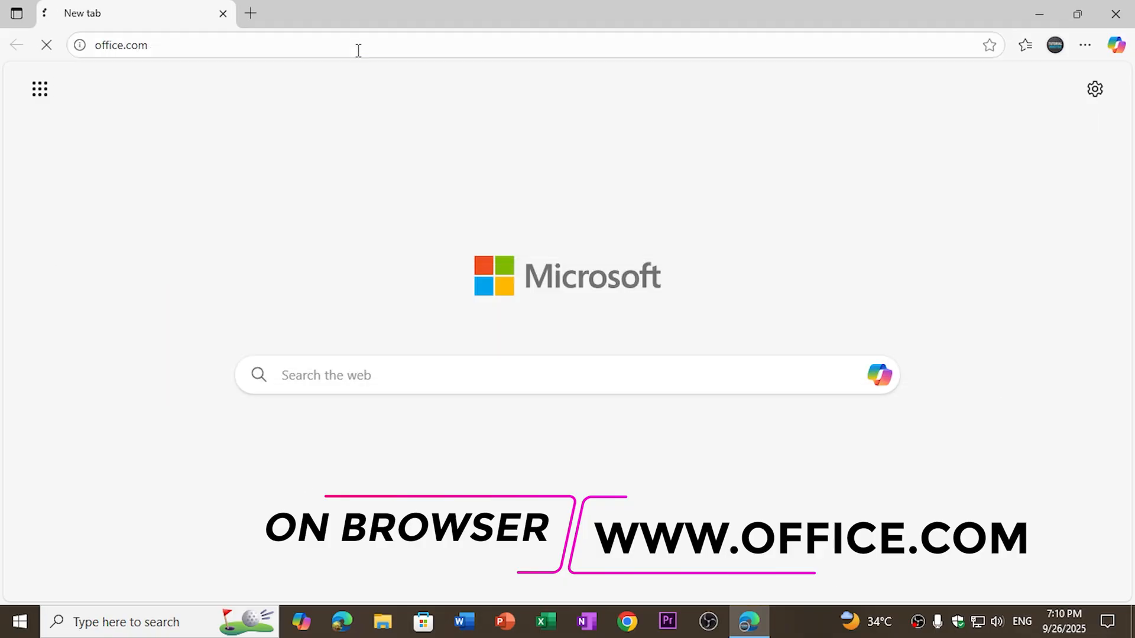
pyautogui.press('Enter')
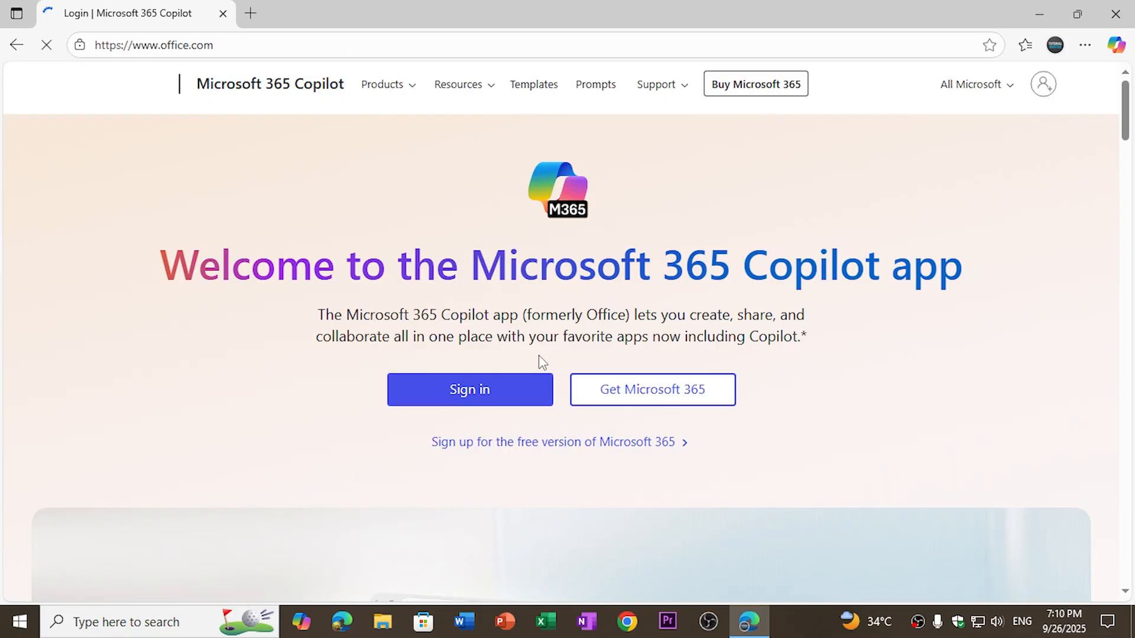
pyautogui.moveTo(503, 389)
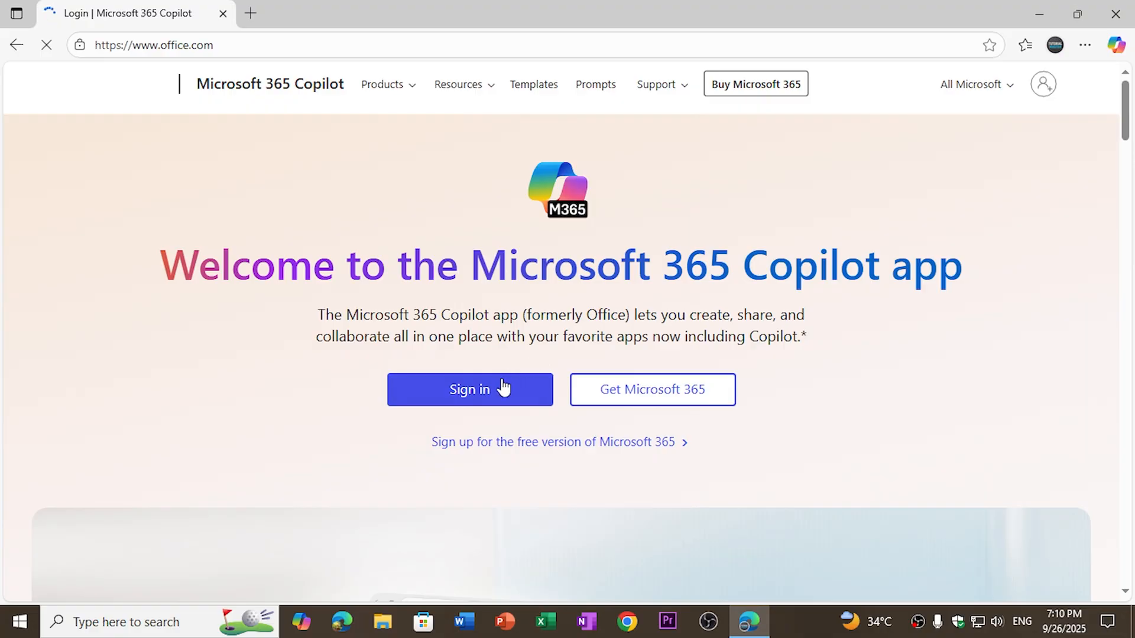
# Sign in to the Microsoft account and skip the passkey setup for now.
pyautogui.click(470, 389)
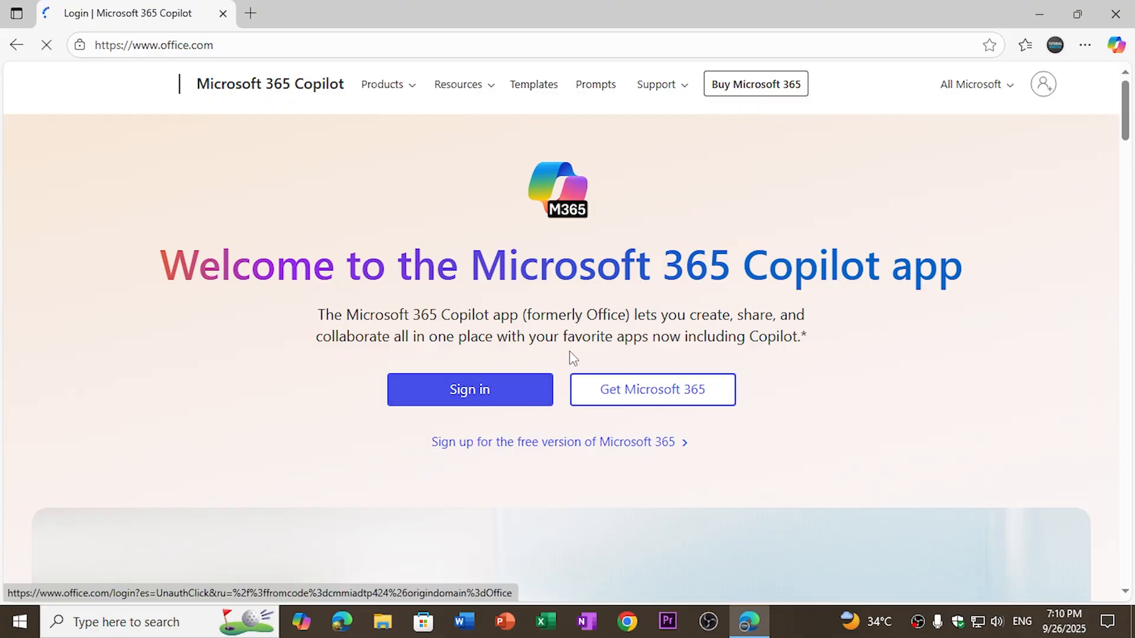
pyautogui.click(470, 389)
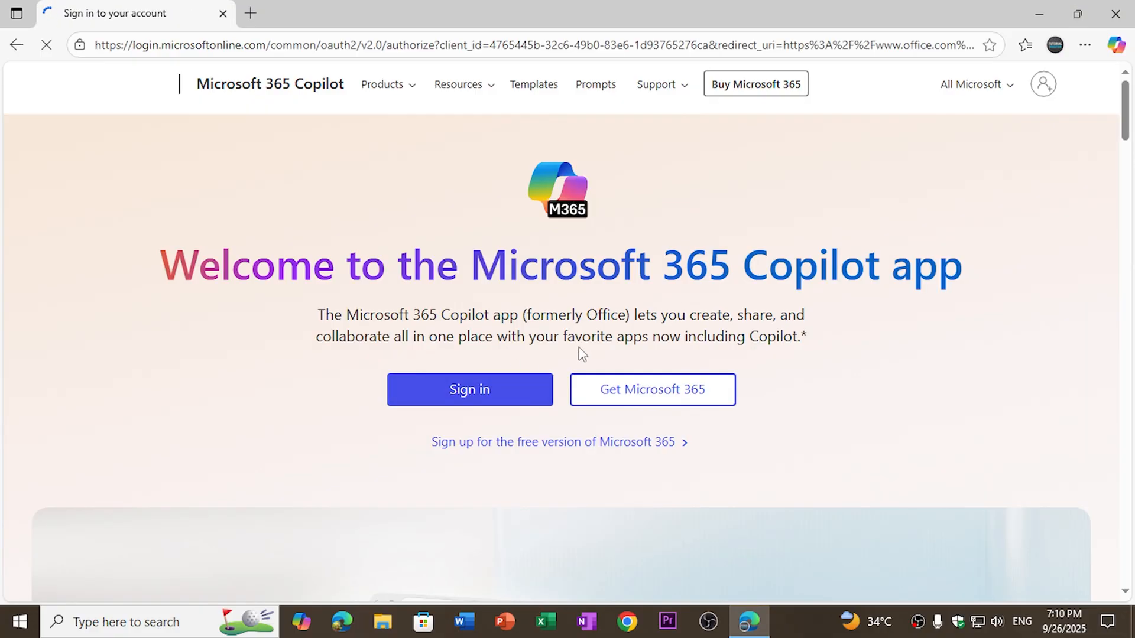
pyautogui.click(469, 388)
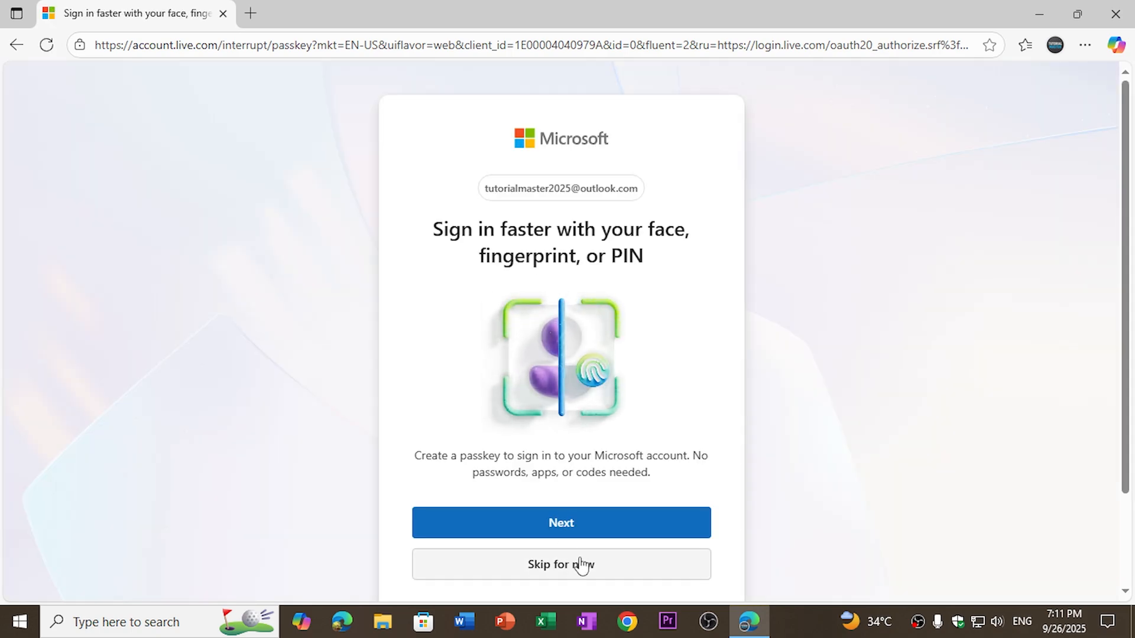
pyautogui.click(560, 565)
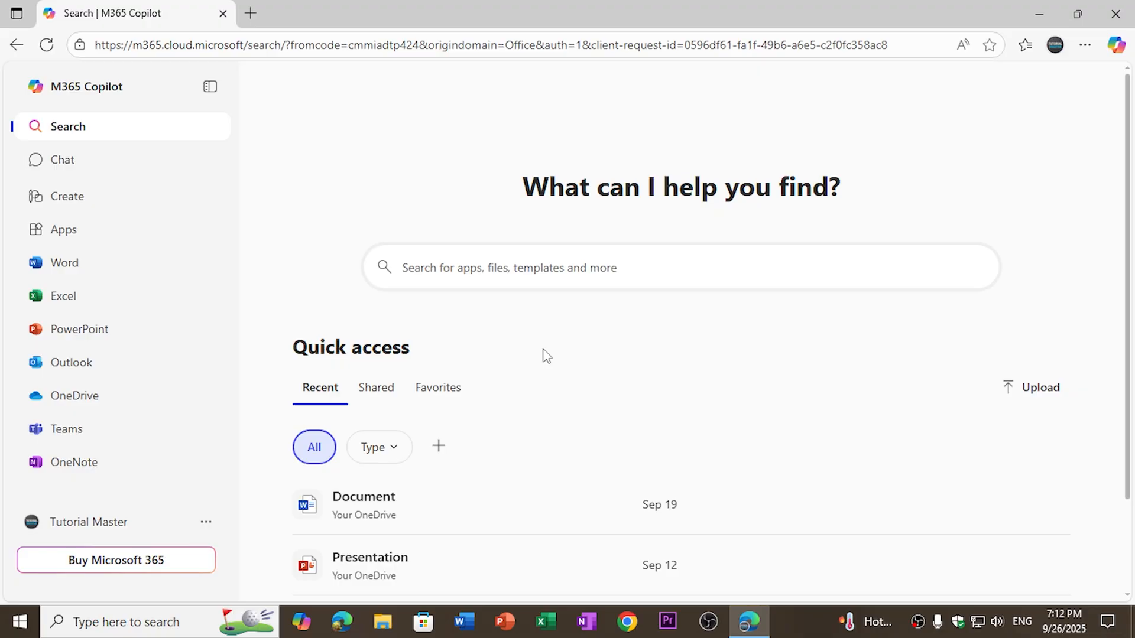
pyautogui.moveTo(451, 327)
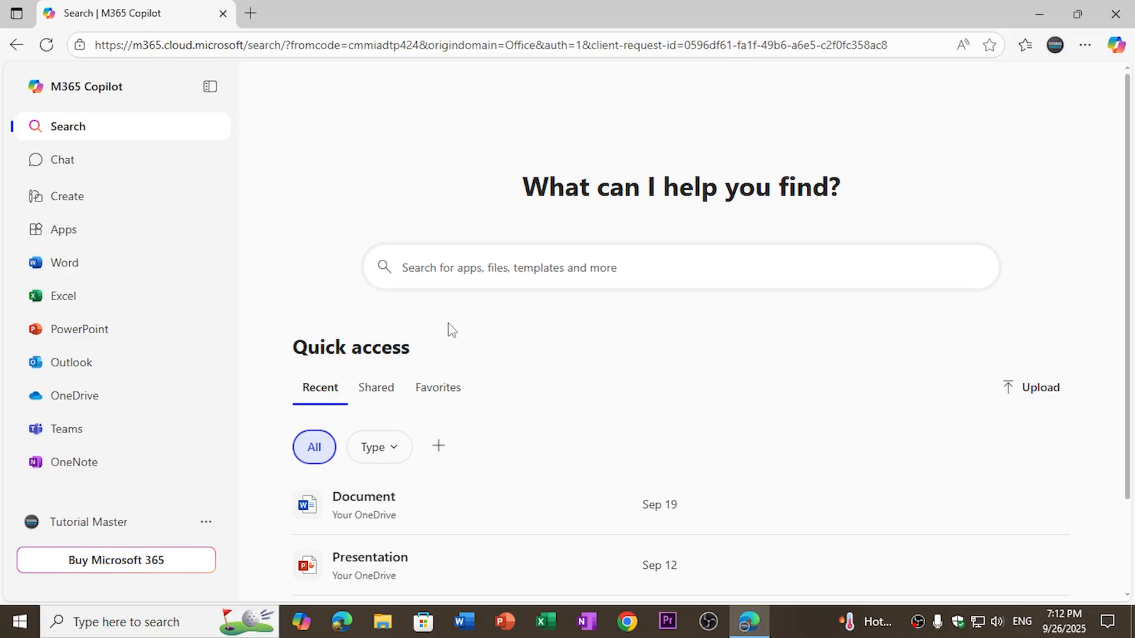
pyautogui.moveTo(64, 263)
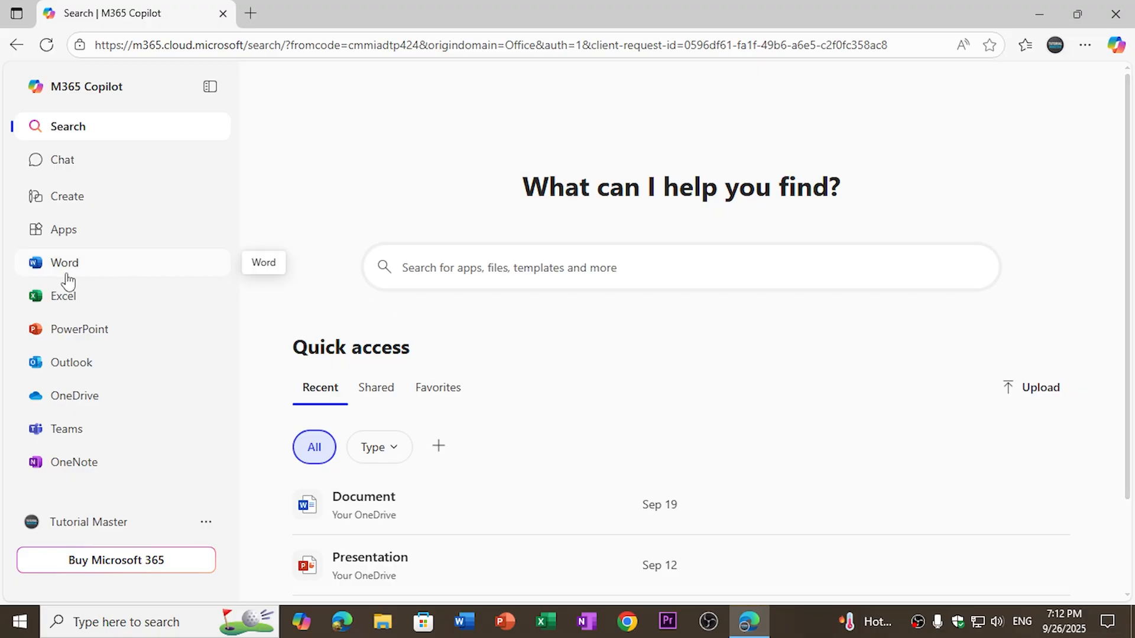
pyautogui.moveTo(83, 273)
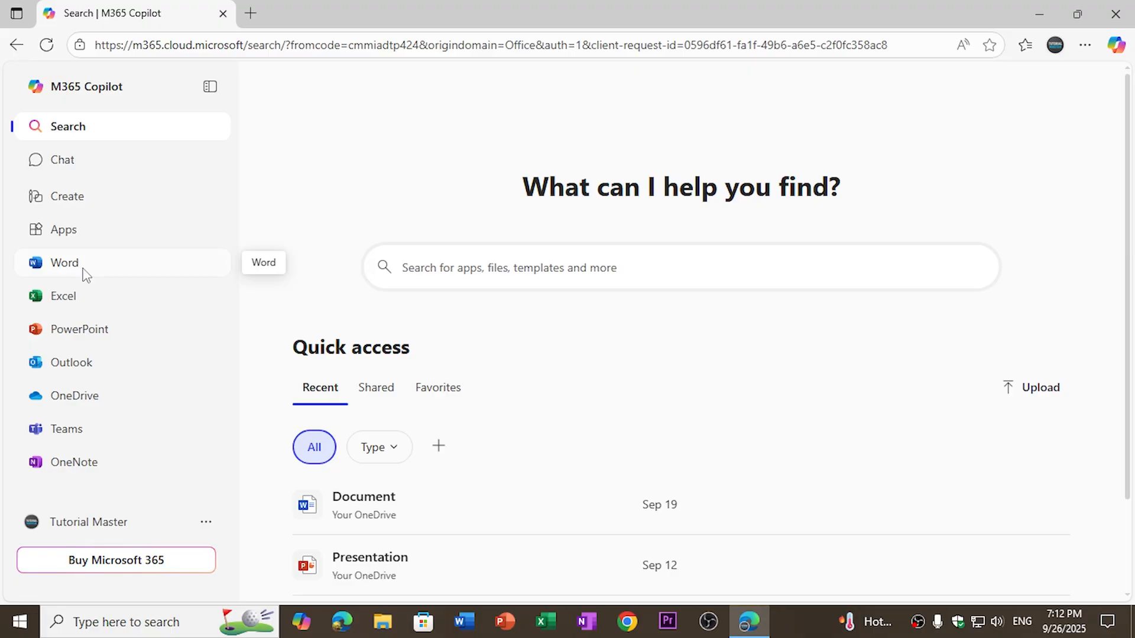
# Launch Word for the Web from the Microsoft 365 Copilot home sidebar.
pyautogui.click(64, 262)
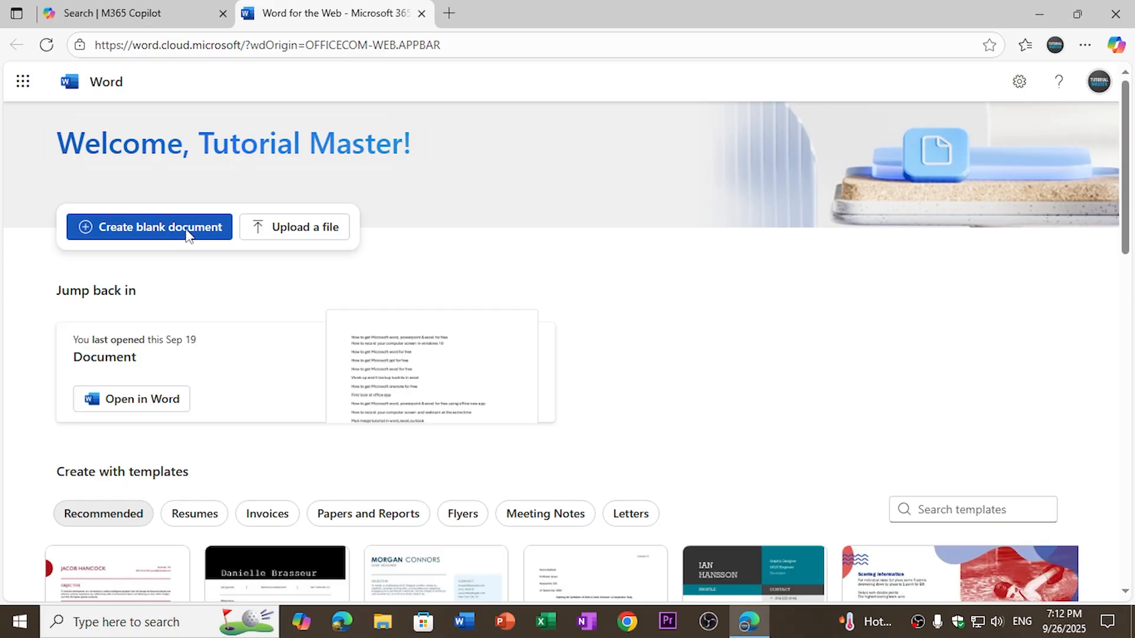
pyautogui.moveTo(304, 240)
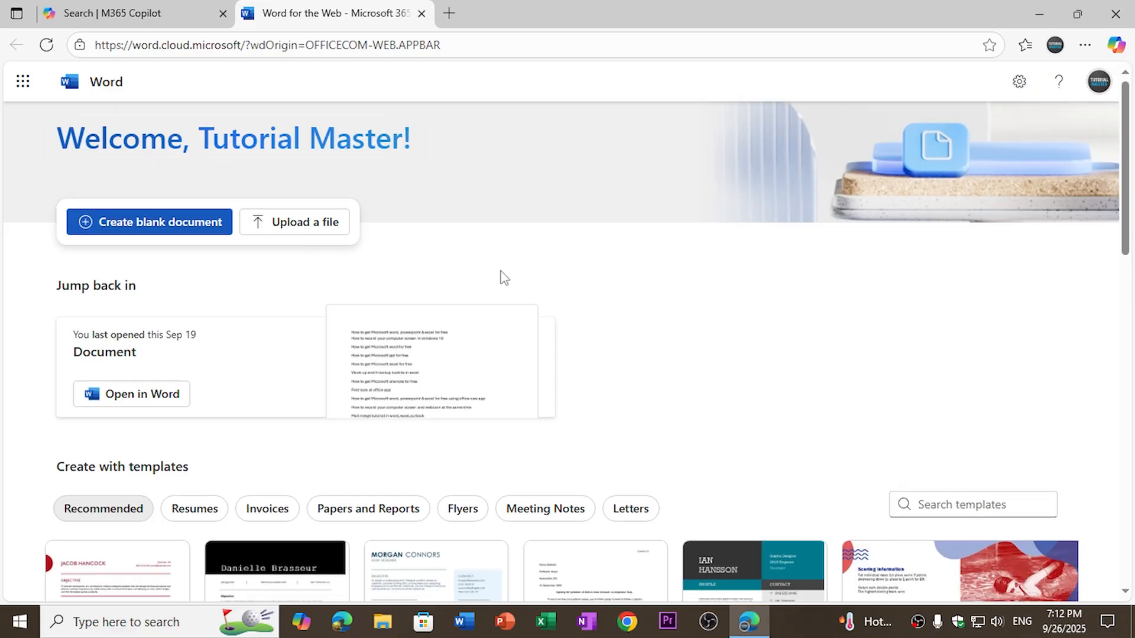
# Scroll the Word start page down past the templates to the My documents list.
pyautogui.scroll(-3)
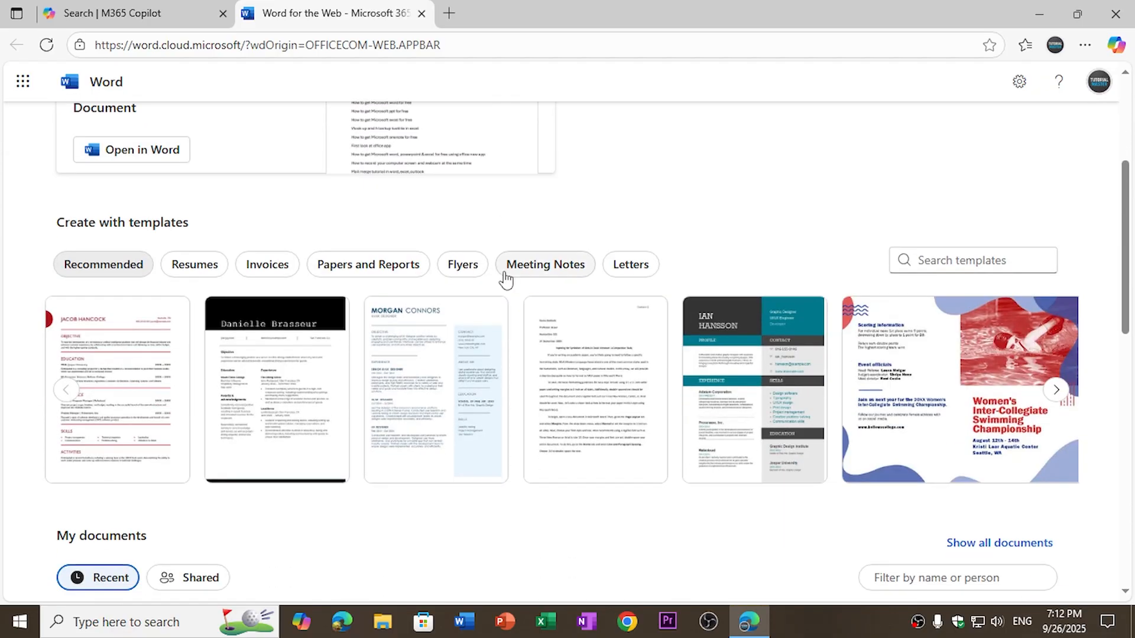
pyautogui.scroll(-3)
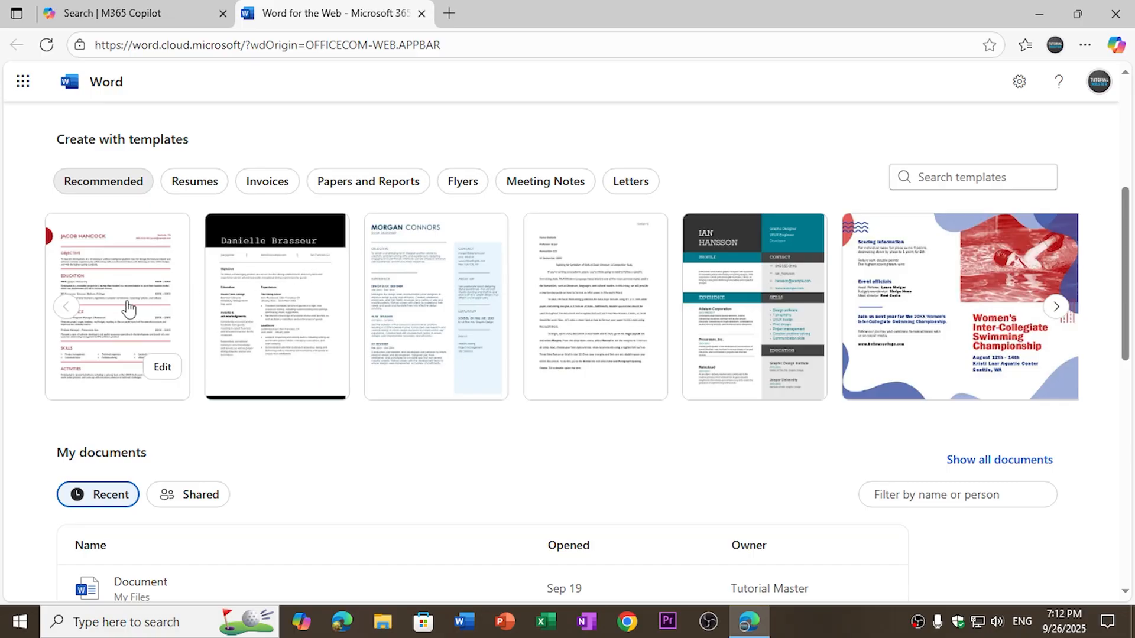
pyautogui.moveTo(463, 359)
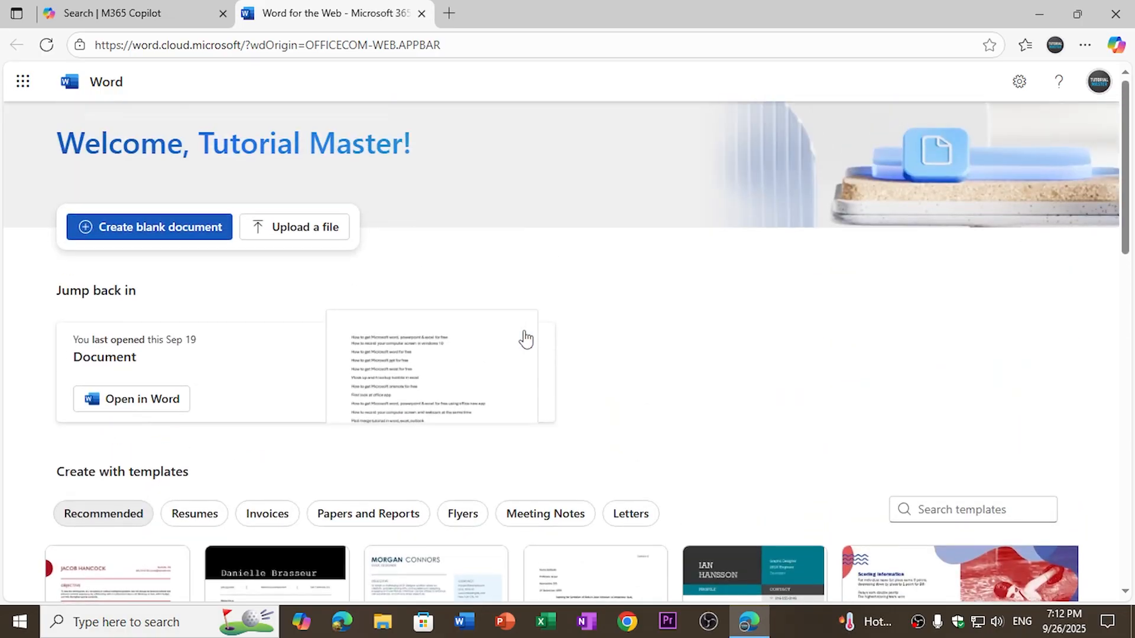
pyautogui.moveTo(140, 239)
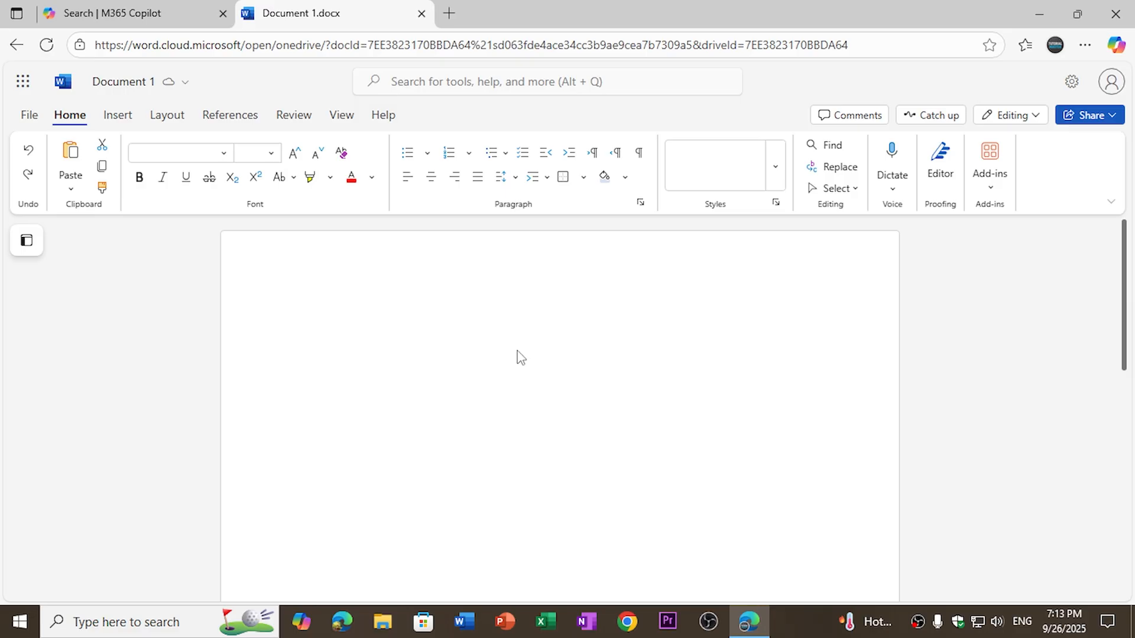
# Create a new blank Document 1 with an empty page.
pyautogui.click(301, 319)
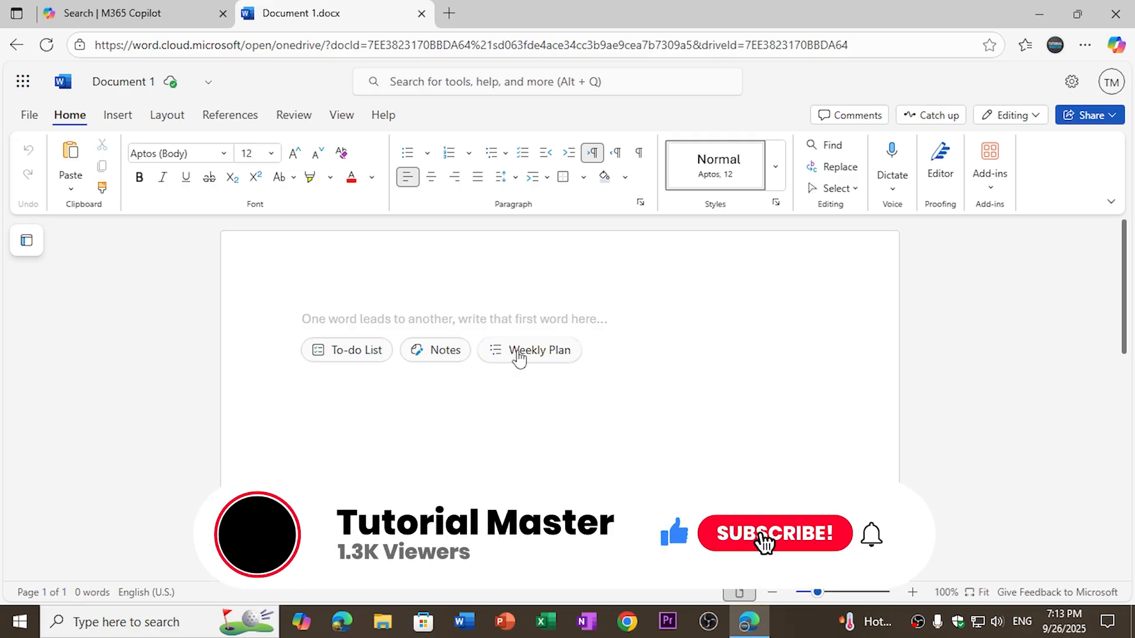
pyautogui.click(773, 533)
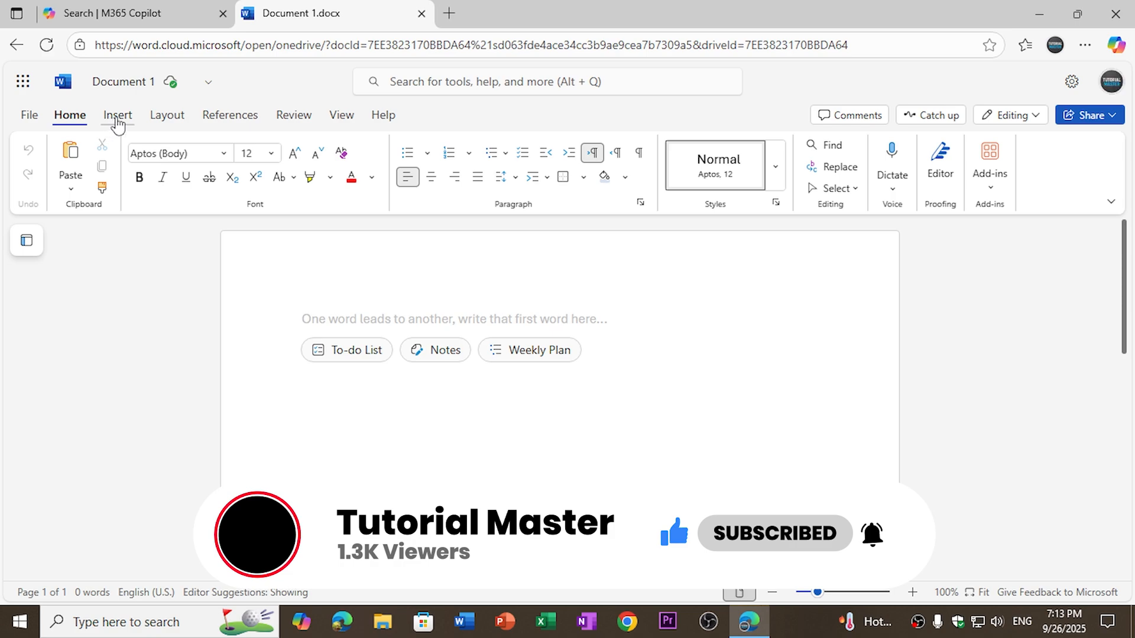
pyautogui.click(457, 318)
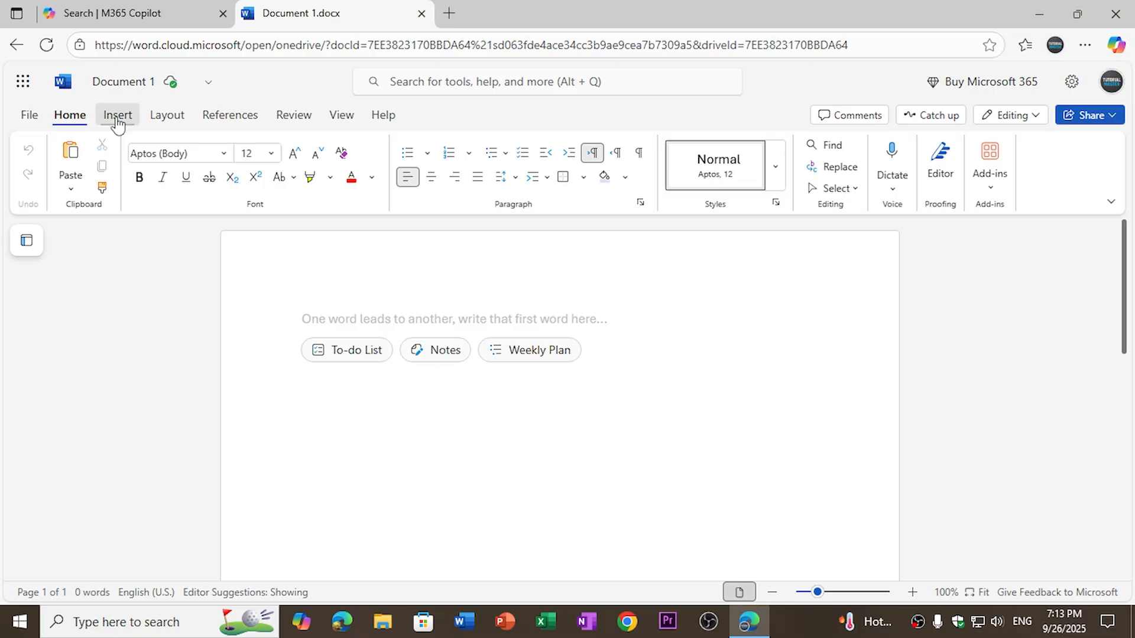
# Browse the Layout, Review and View ribbons, then return to Home.
pyautogui.click(167, 115)
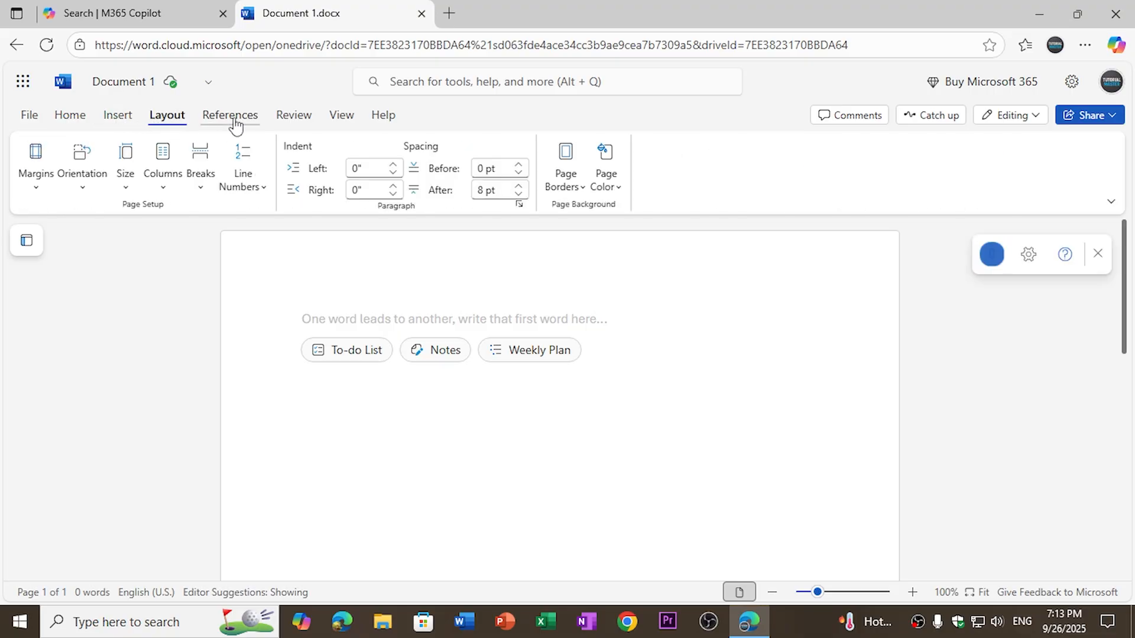
pyautogui.click(293, 114)
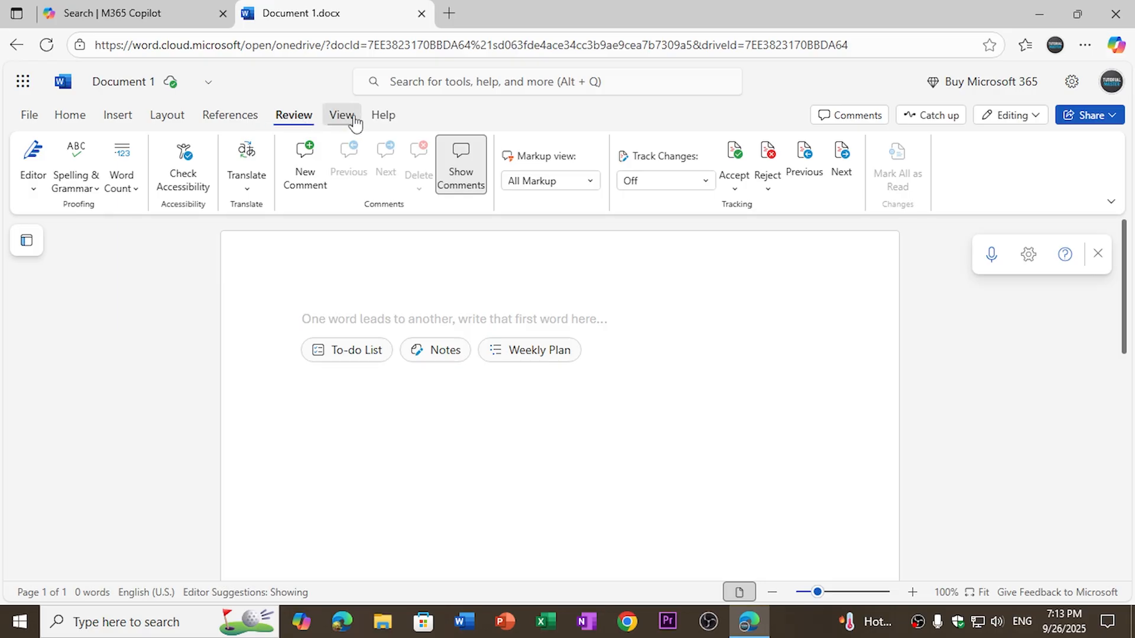
pyautogui.click(341, 114)
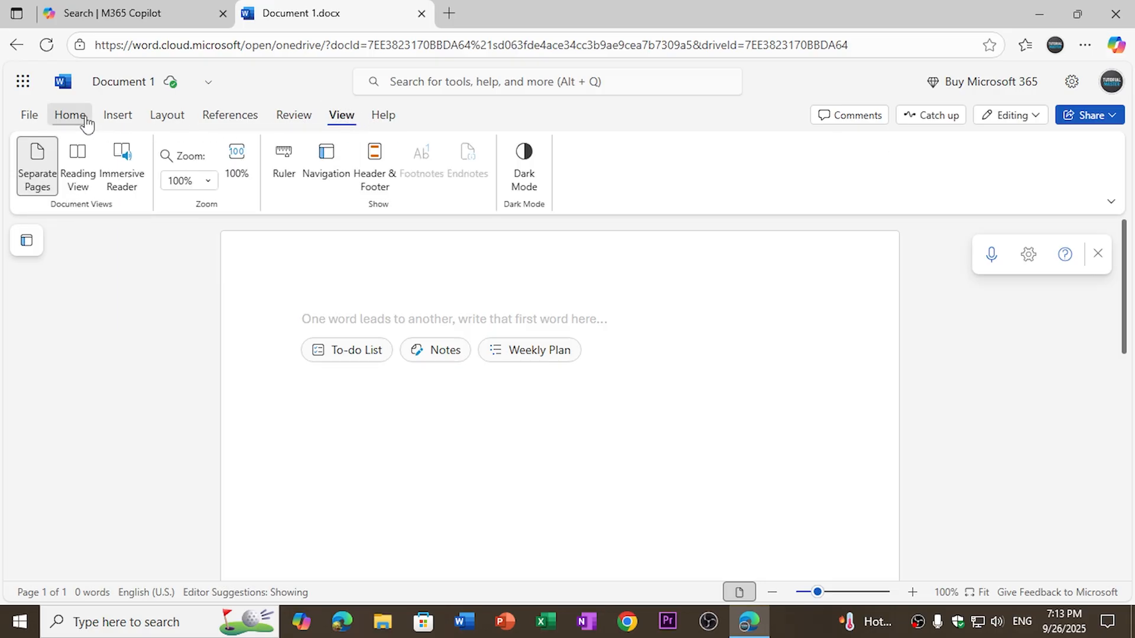
pyautogui.click(70, 115)
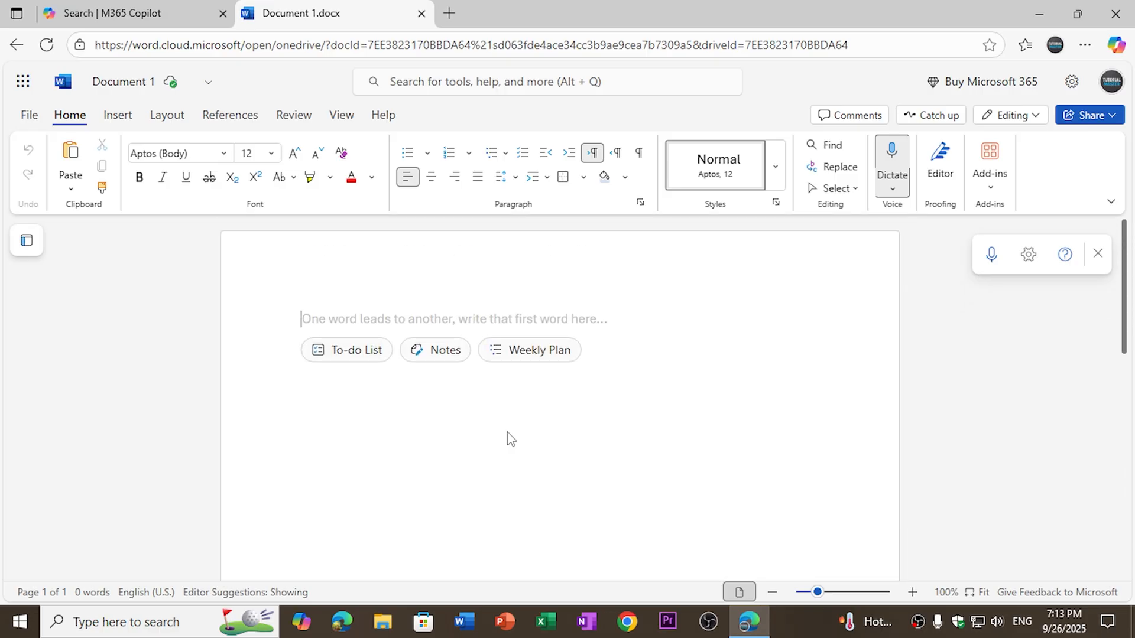
pyautogui.moveTo(515, 450)
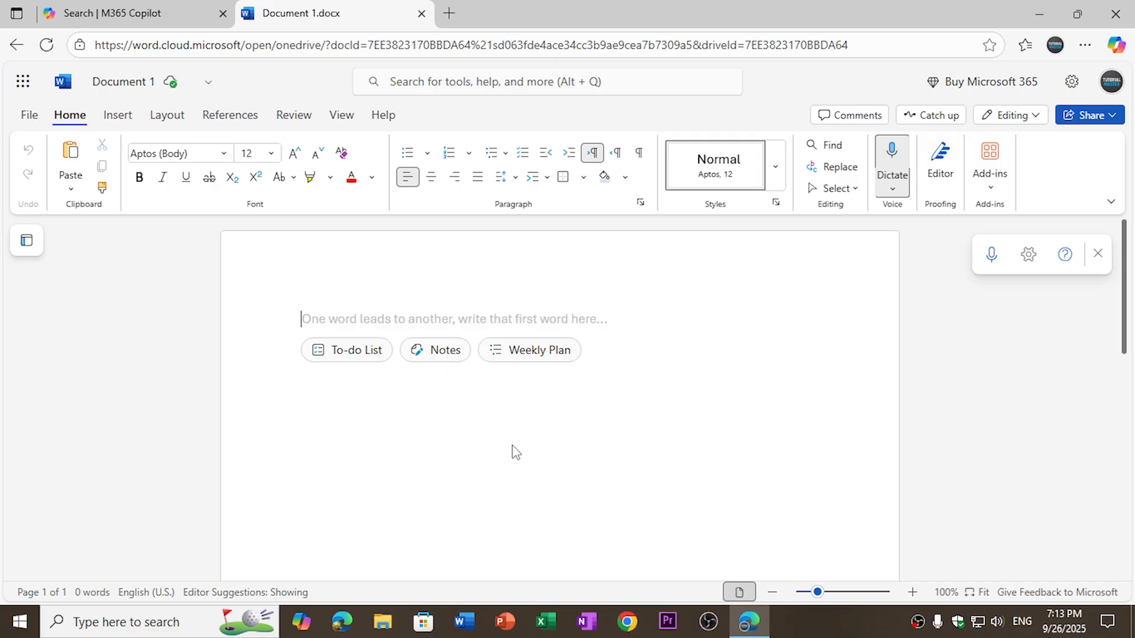
pyautogui.moveTo(123, 81)
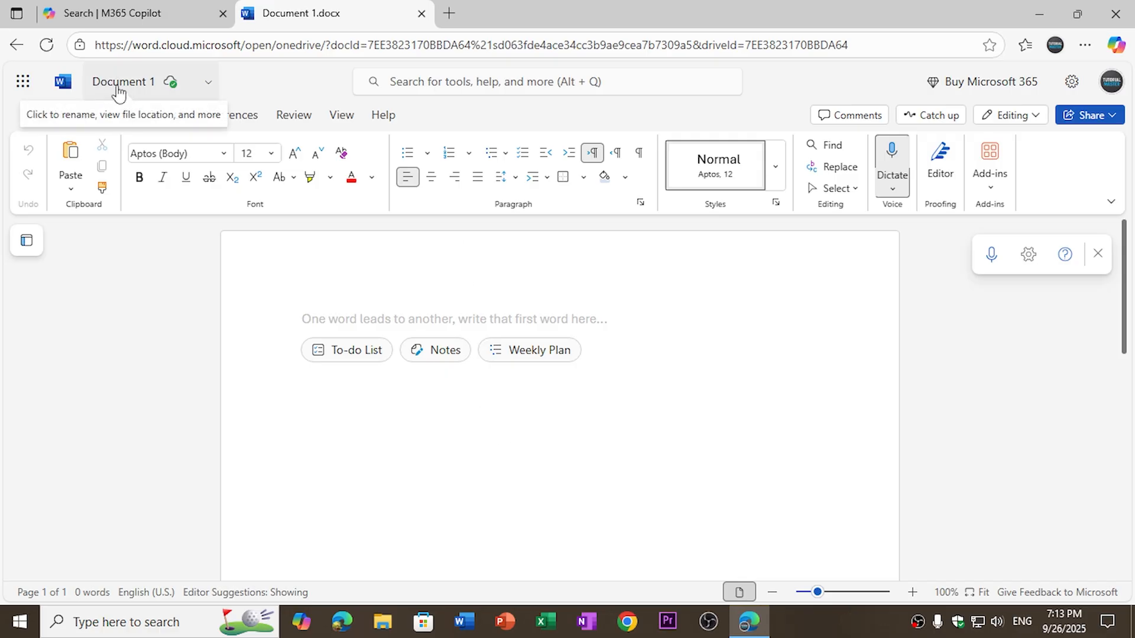
# Show Document 1's file details with its OneDrive location and version history.
pyautogui.click(123, 82)
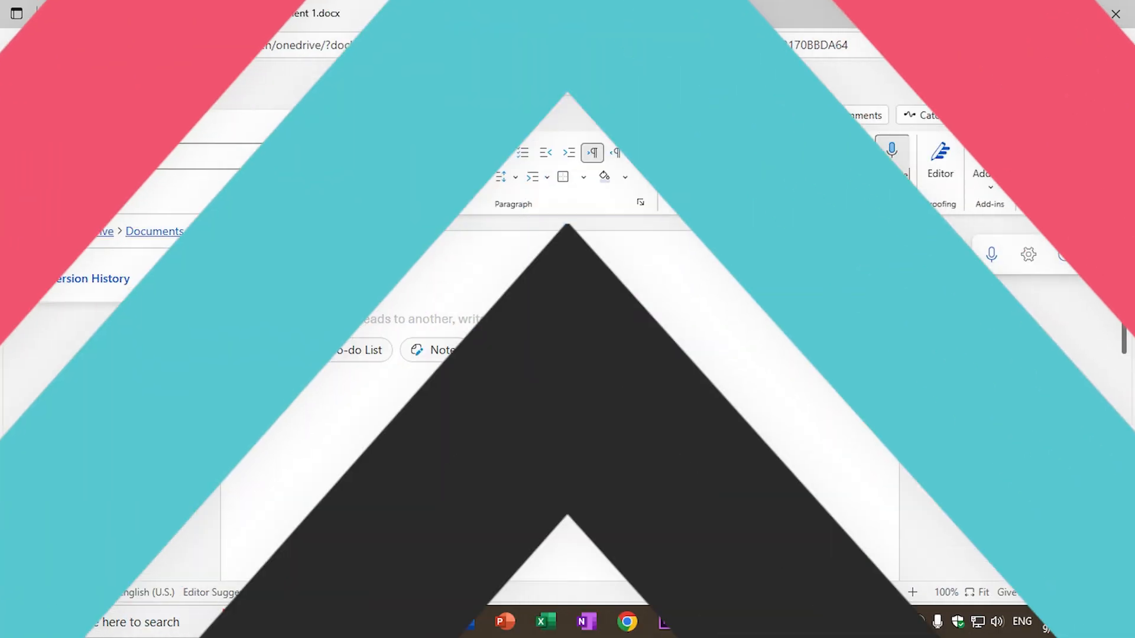
# Close the browser to return to the Windows desktop.
pyautogui.click(1116, 13)
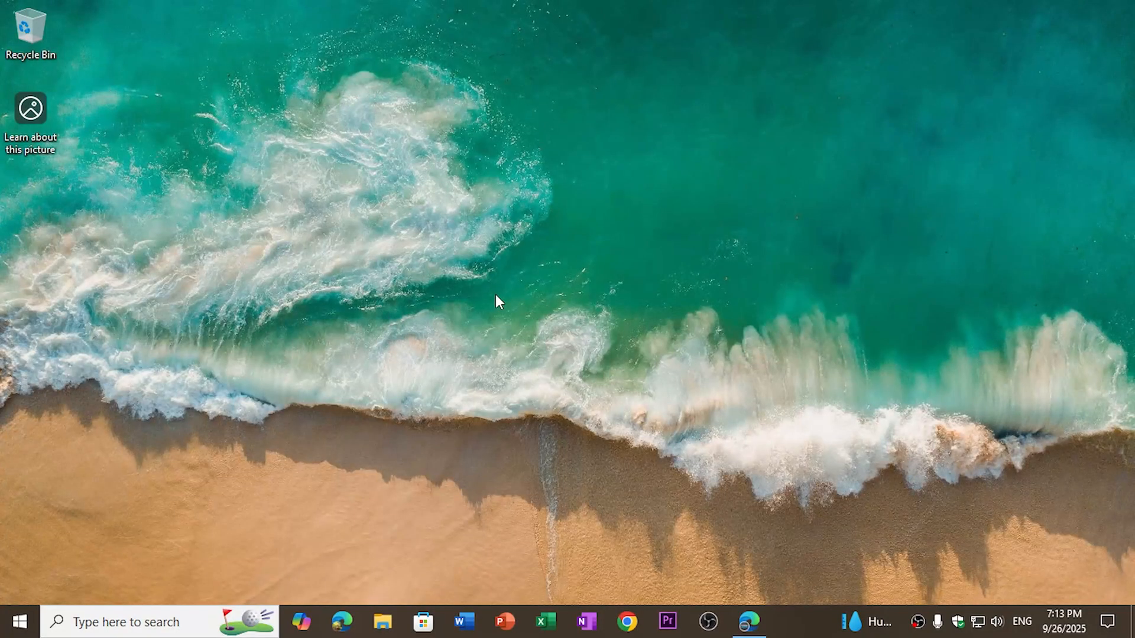